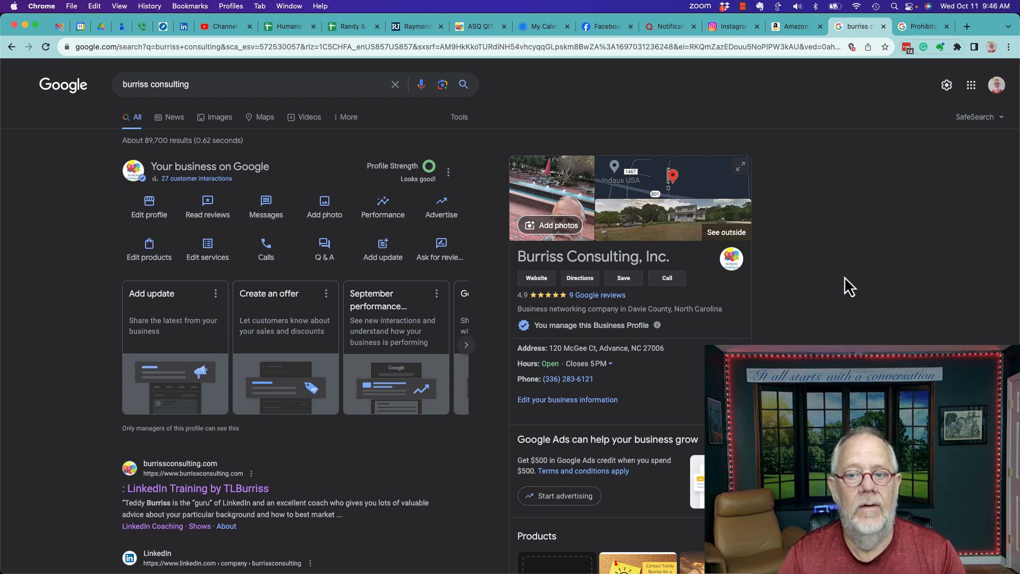
mouse_move(667, 188)
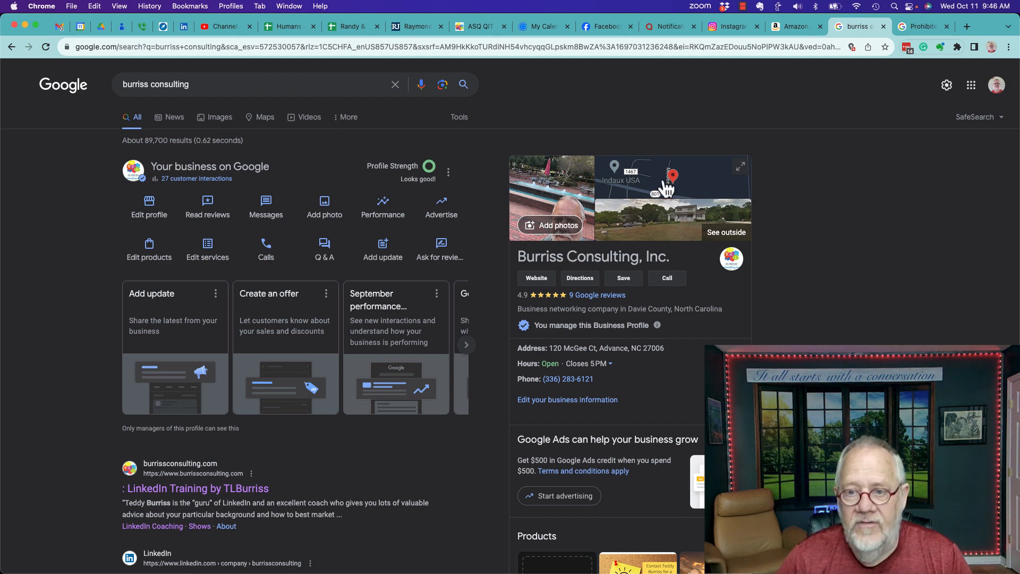
mouse_move(670, 137)
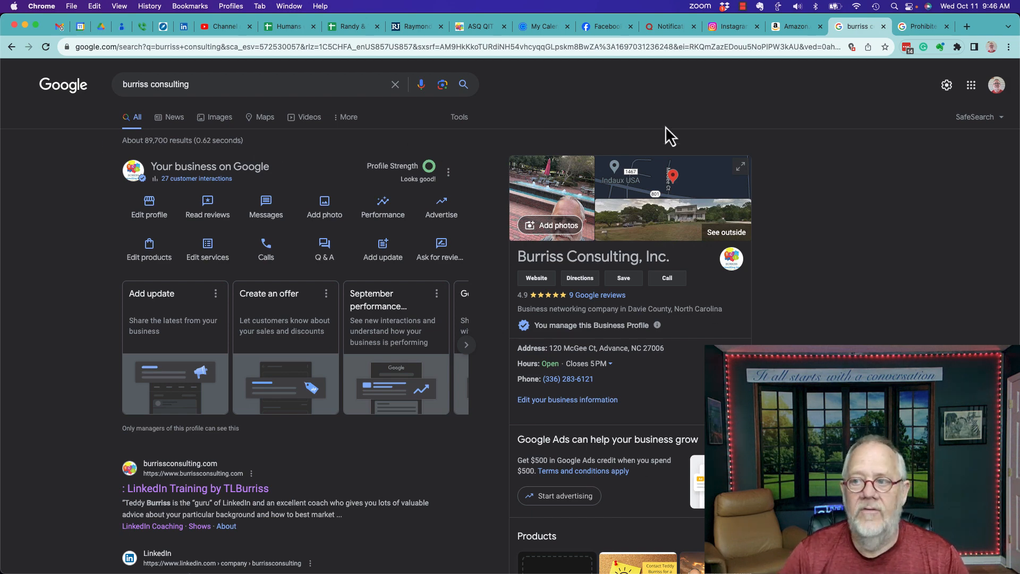
mouse_move(512, 250)
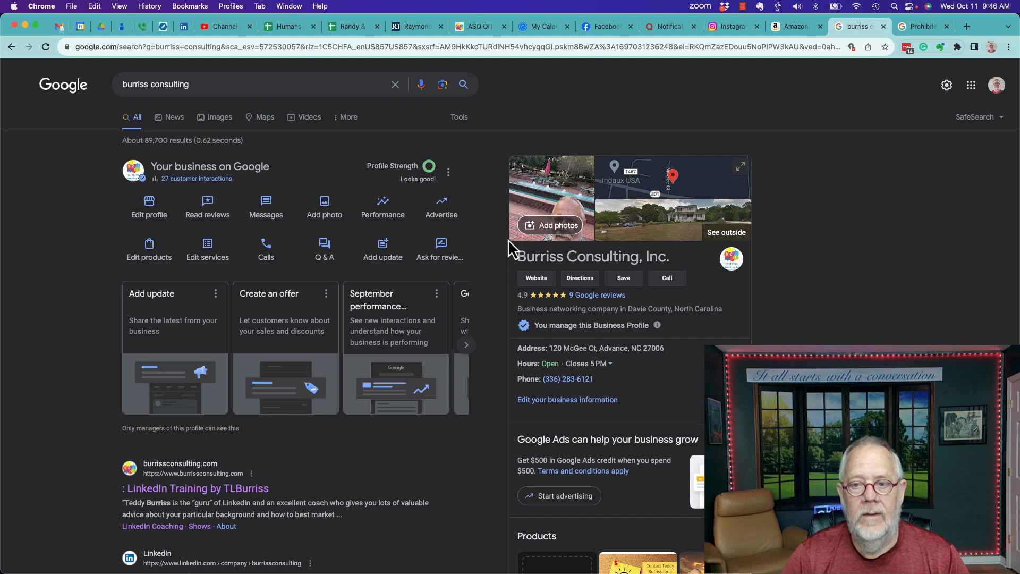
mouse_move(595, 295)
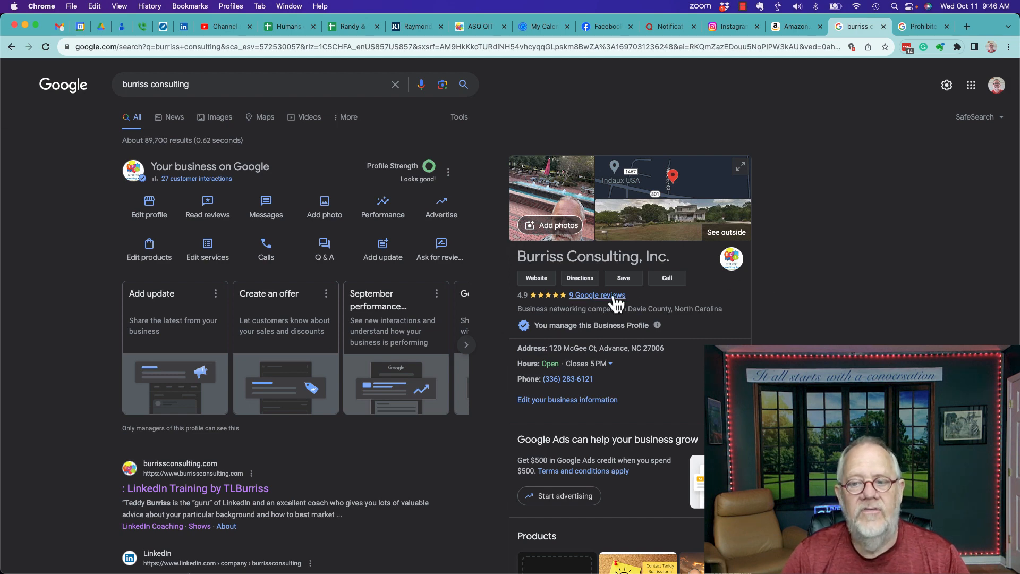
mouse_move(611, 304)
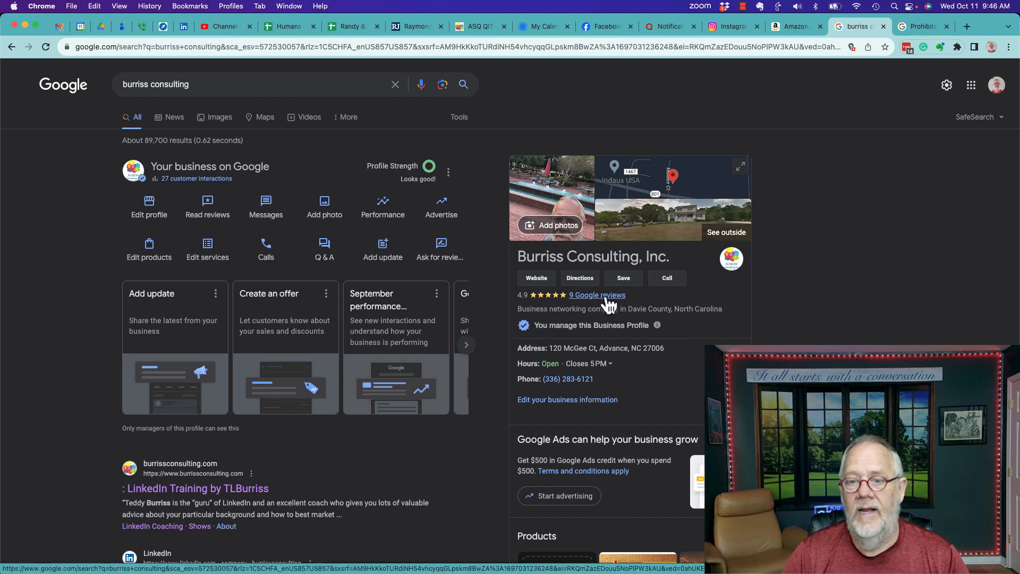
- Open the 9 Google reviews list and show the top review's Share and Report options
left_click(596, 295)
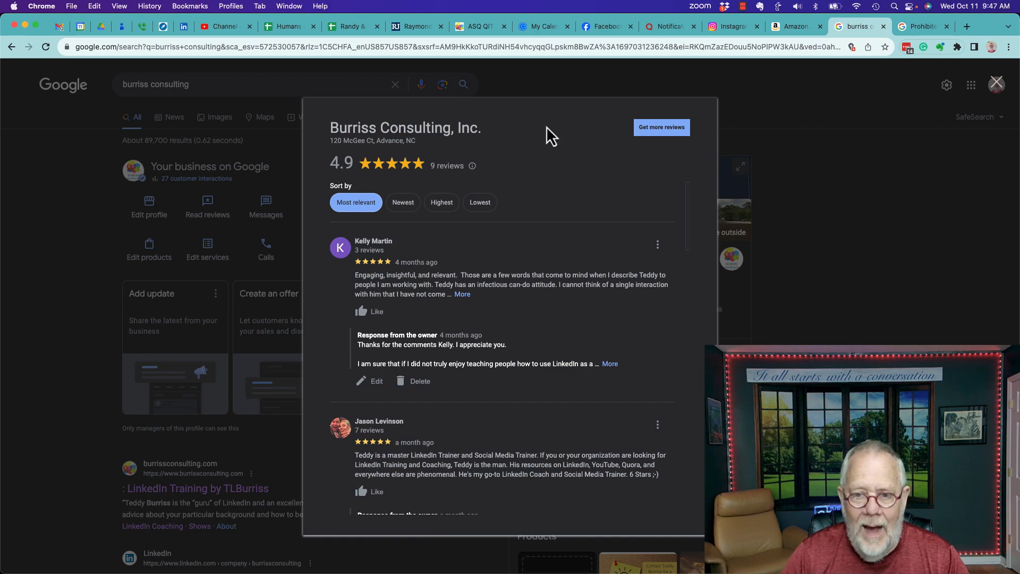
scroll("down", 3)
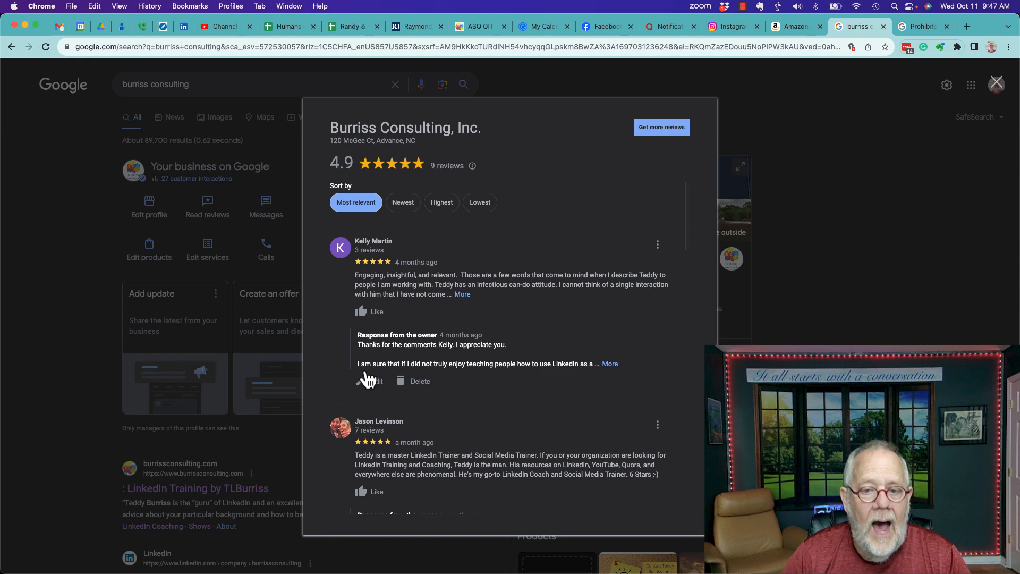
mouse_move(439, 345)
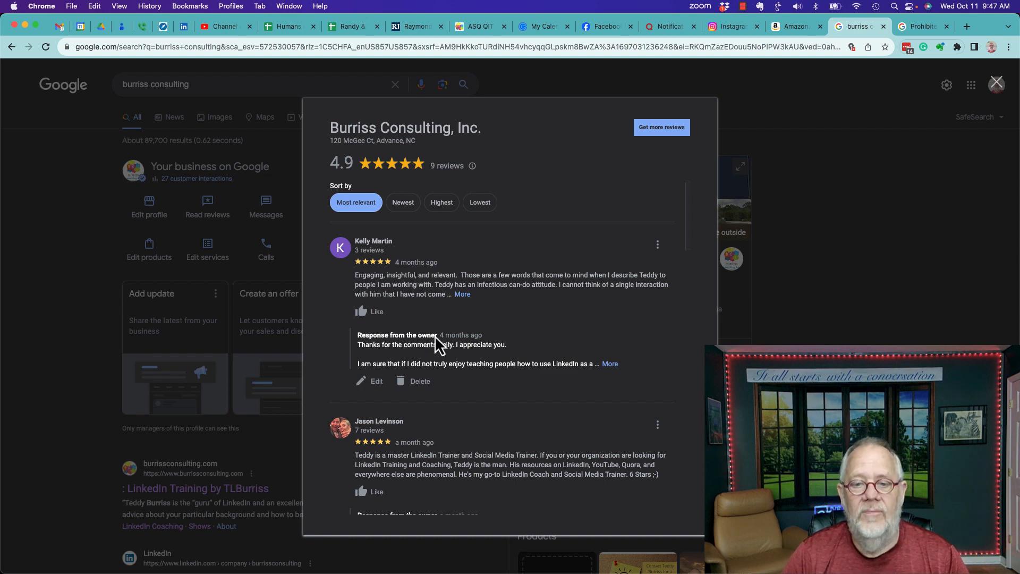
mouse_move(422, 390)
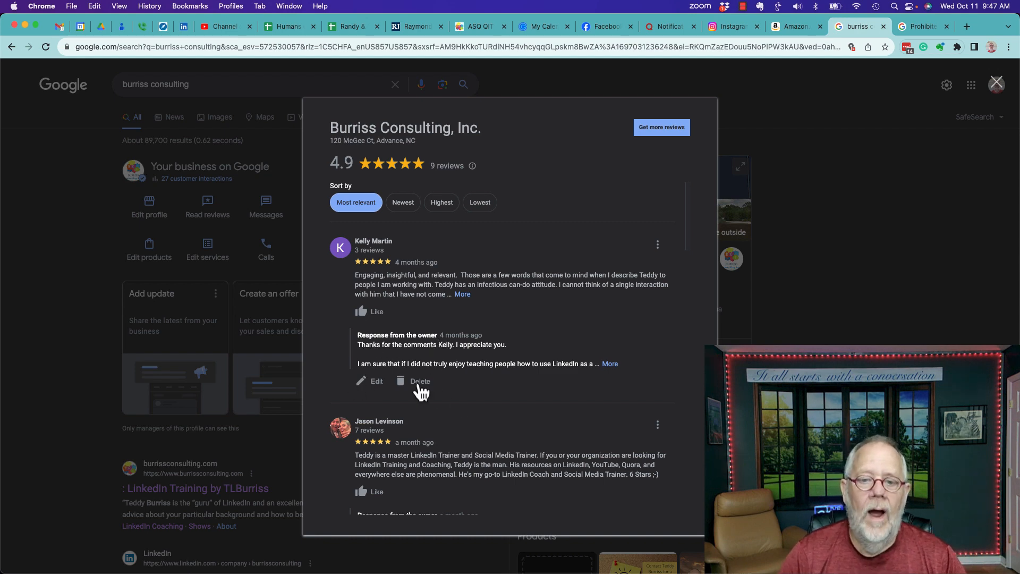
mouse_move(397, 387)
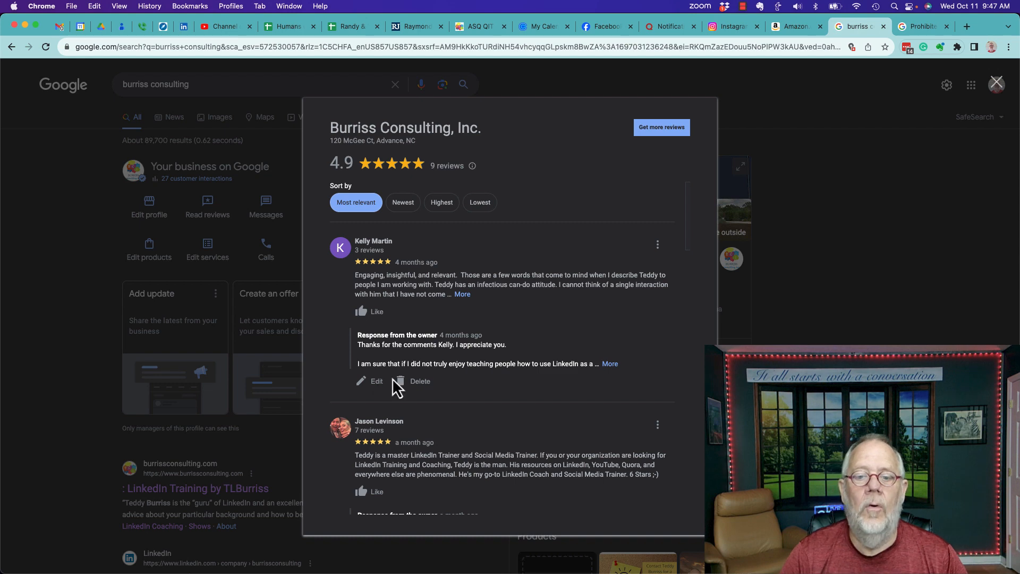
mouse_move(421, 384)
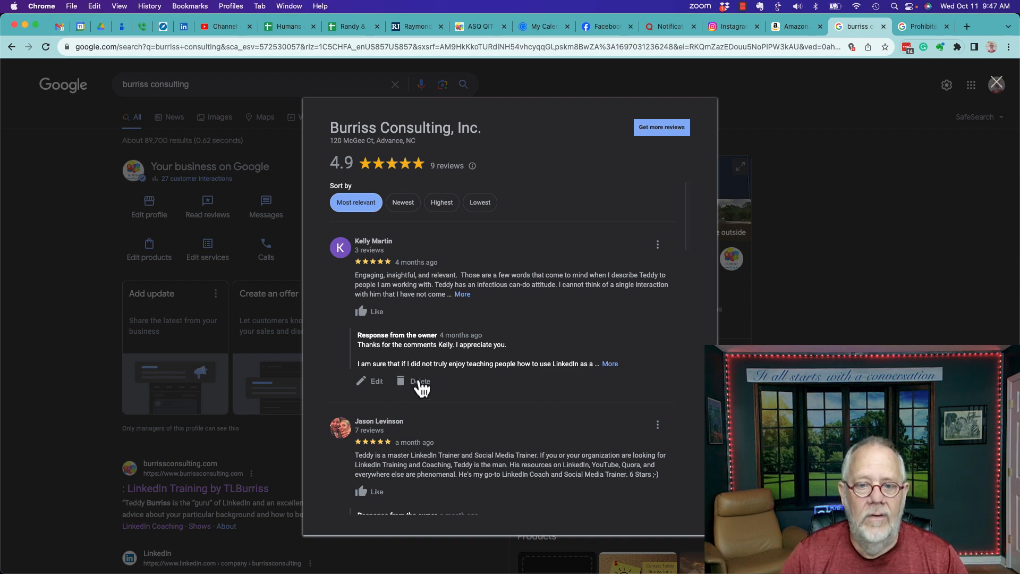
mouse_move(380, 249)
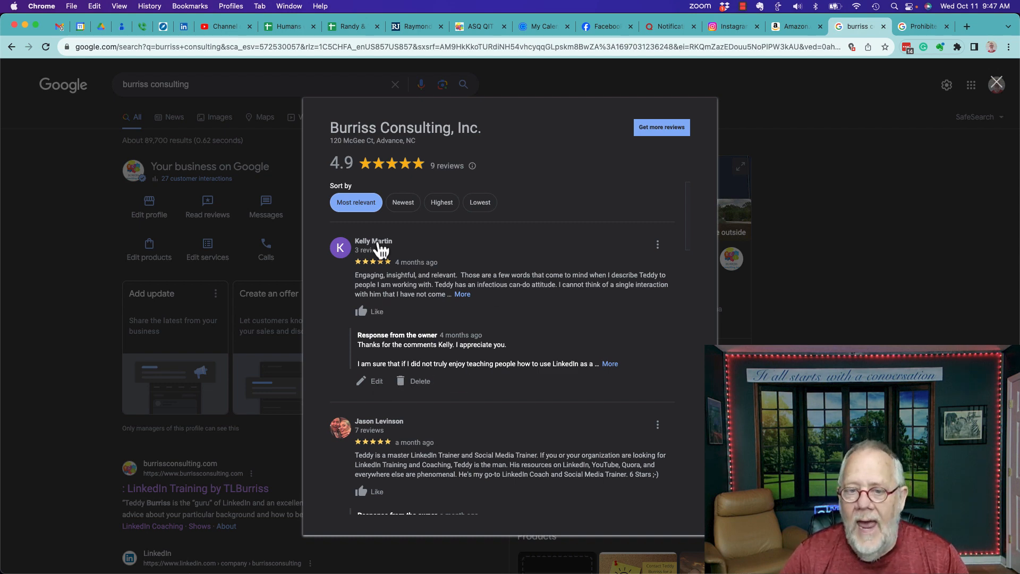
mouse_move(641, 292)
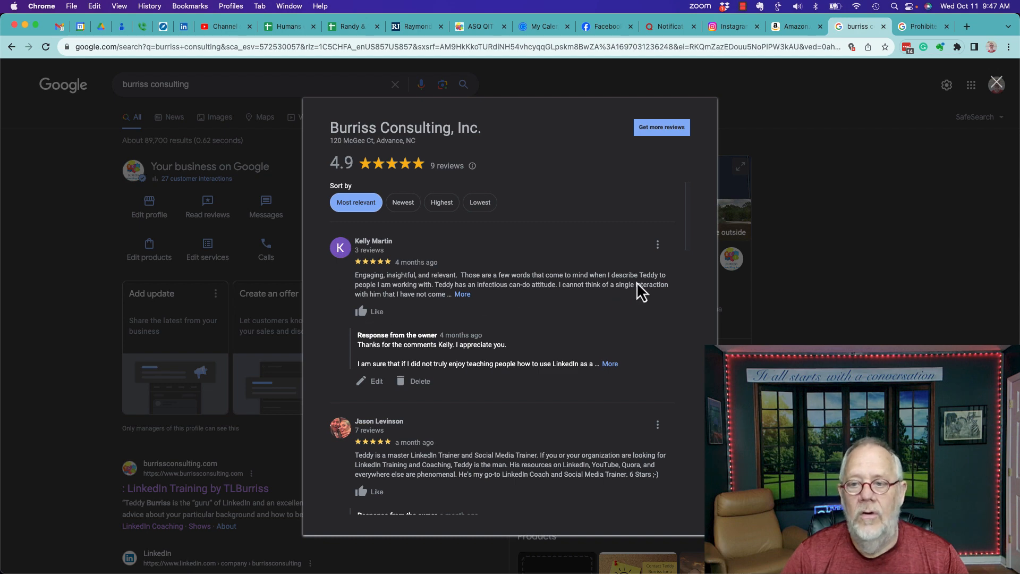
left_click(657, 244)
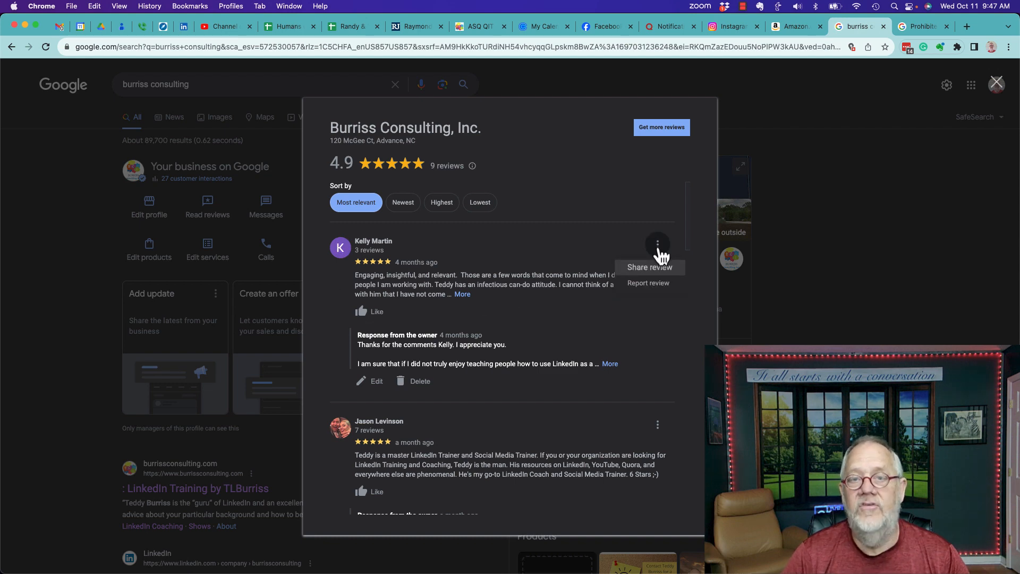
mouse_move(645, 280)
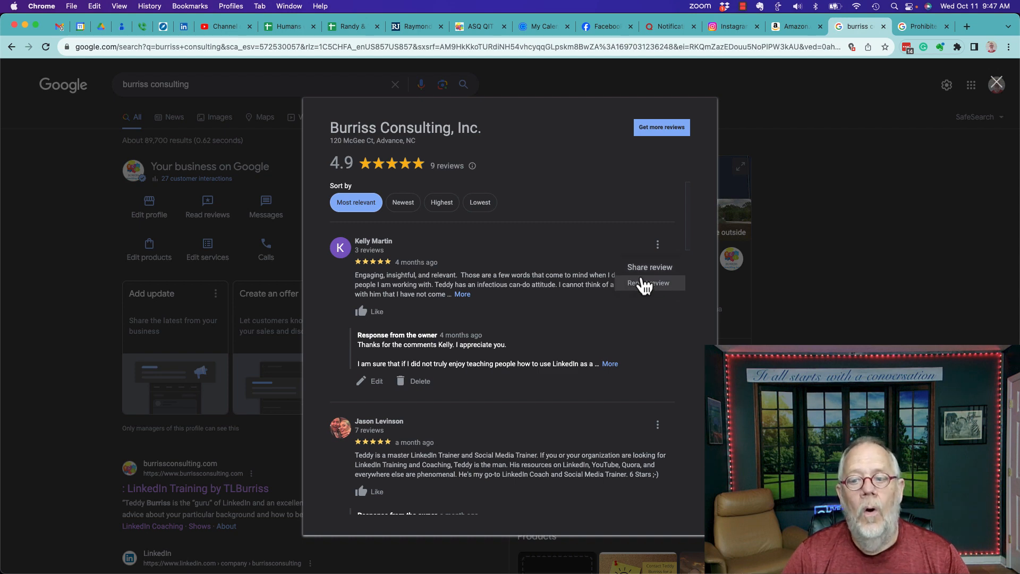
mouse_move(644, 288)
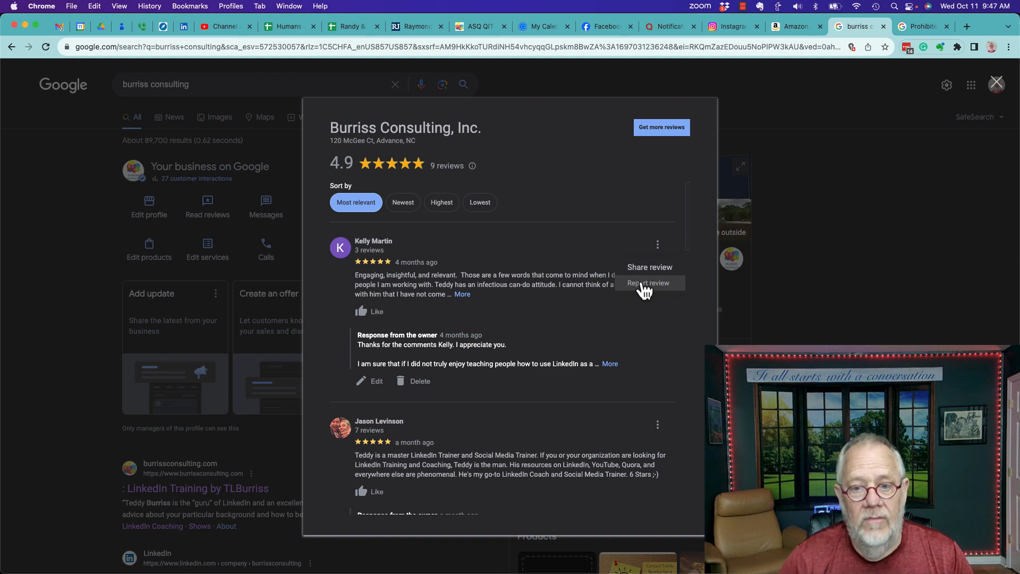
- Choose Report review to open the 'Why are you reporting this review?' form
left_click(647, 284)
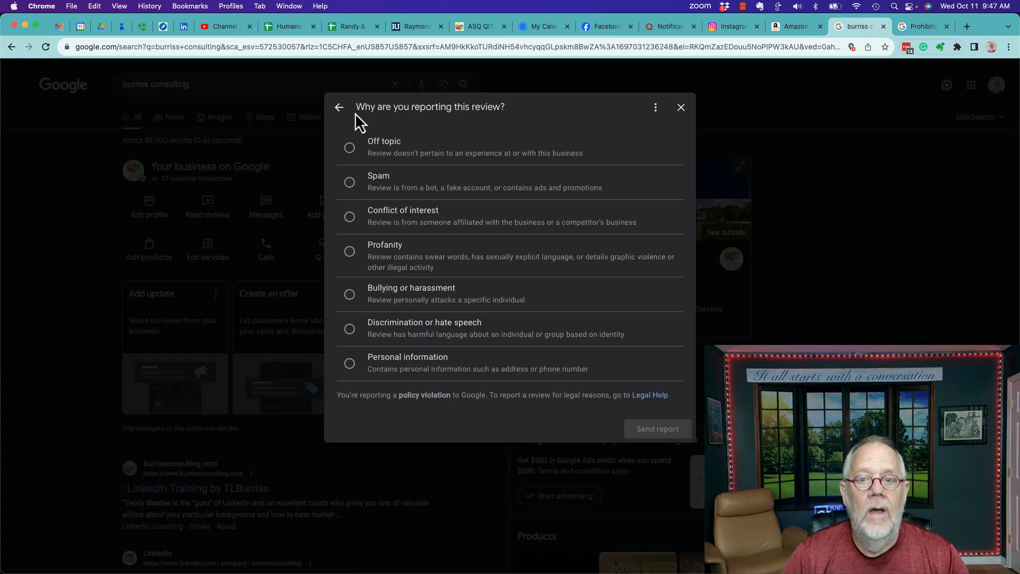
mouse_move(499, 109)
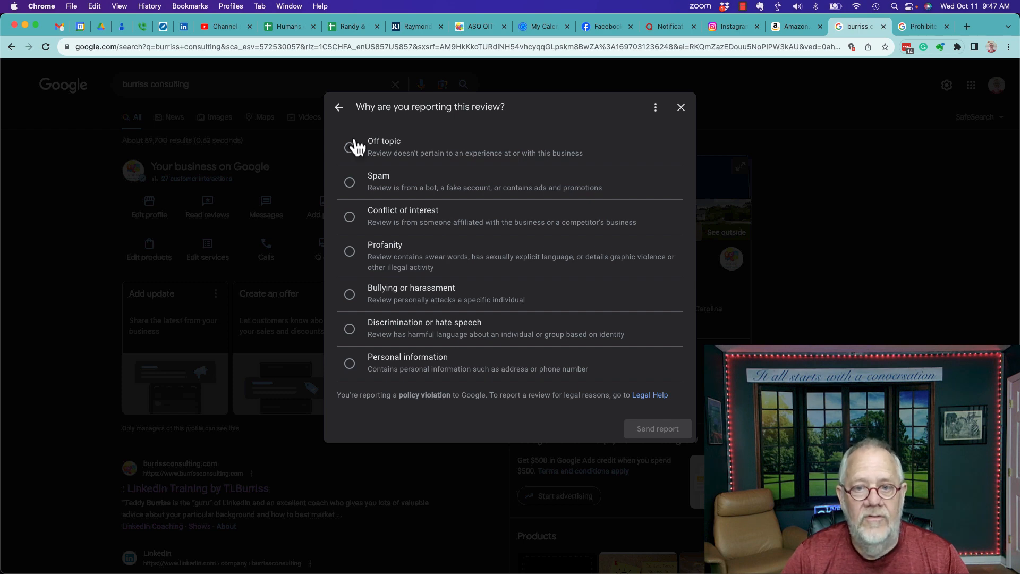
mouse_move(409, 282)
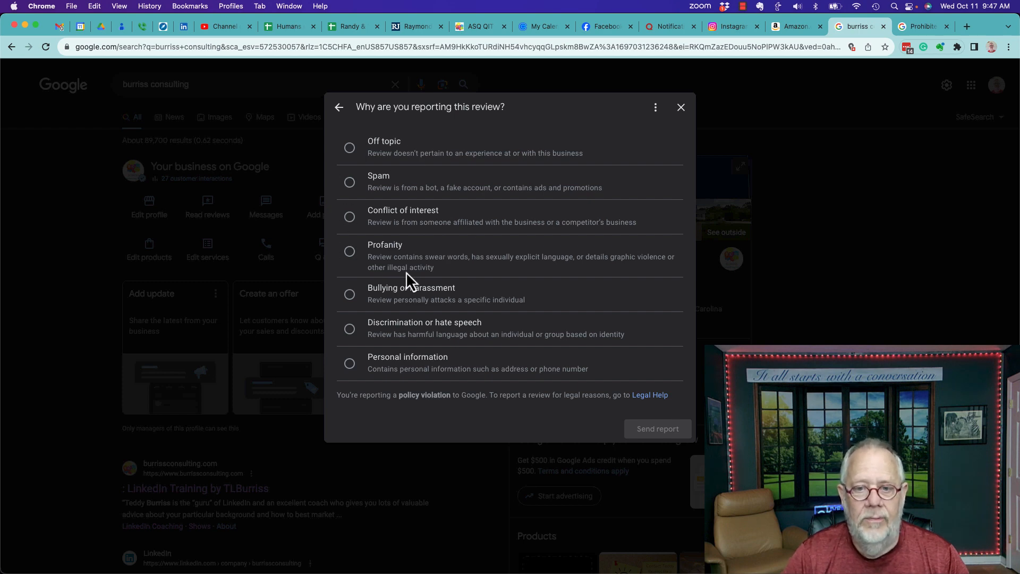
mouse_move(407, 380)
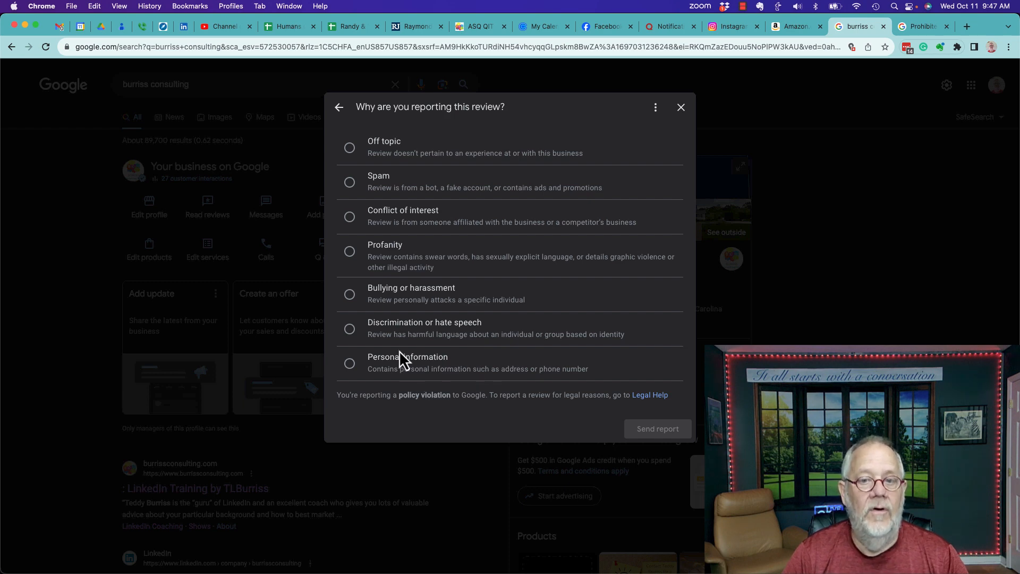
mouse_move(452, 306)
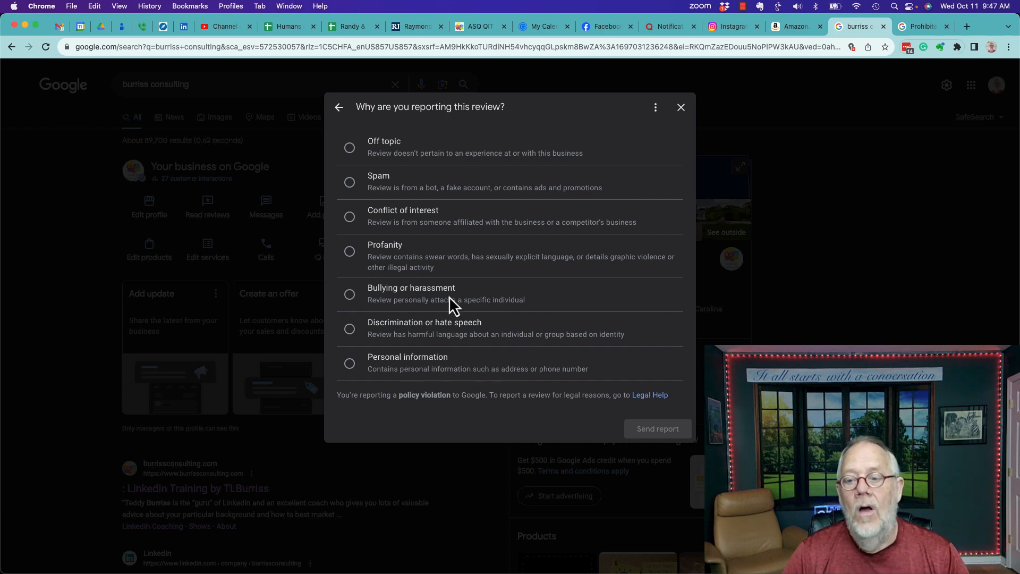
mouse_move(367, 134)
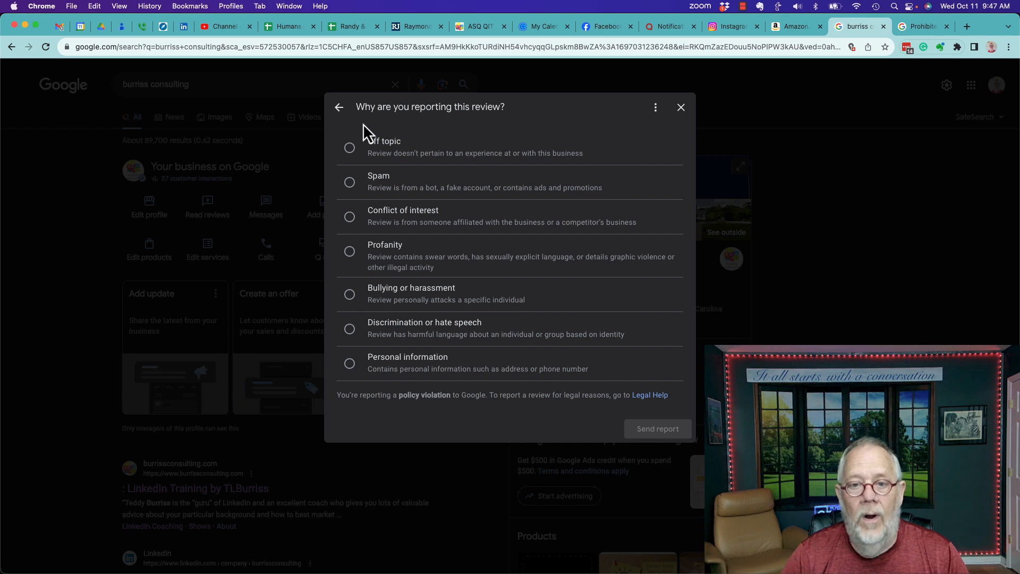
mouse_move(650, 403)
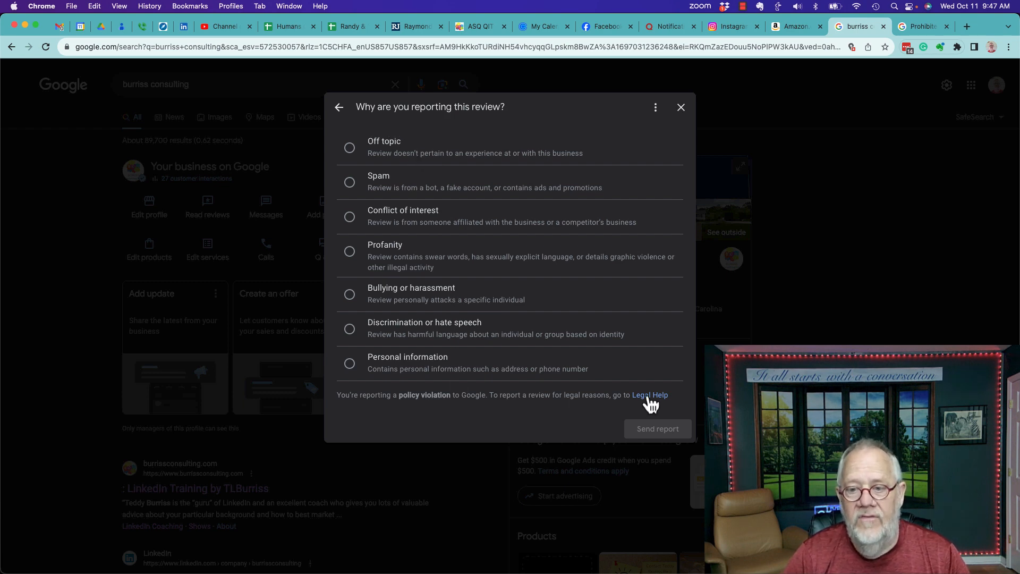
mouse_move(669, 182)
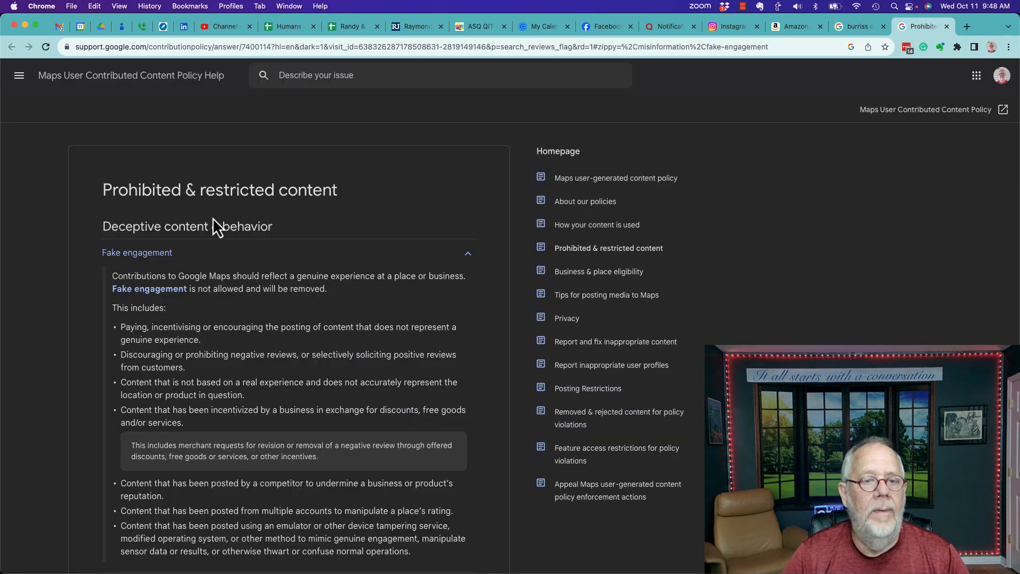
- Scroll the Prohibited & restricted content page to read the Harassment policy bullets
scroll("down", 3)
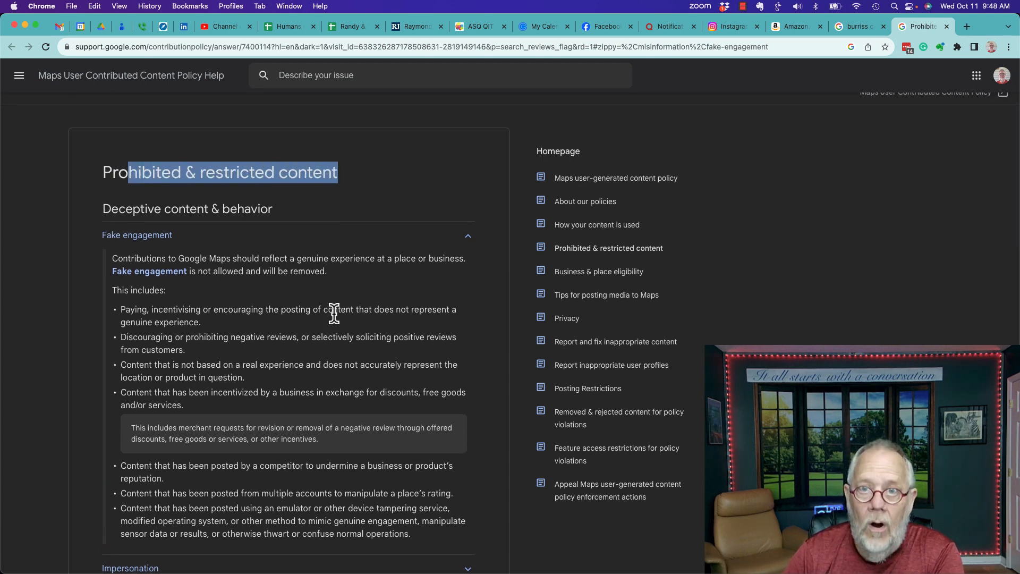
scroll("down", 3)
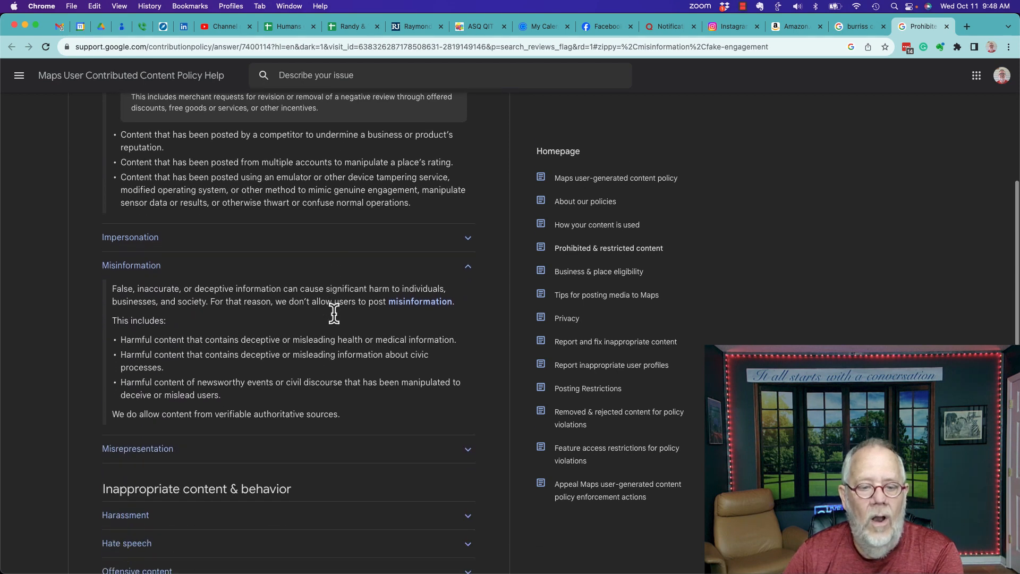
scroll("down", 3)
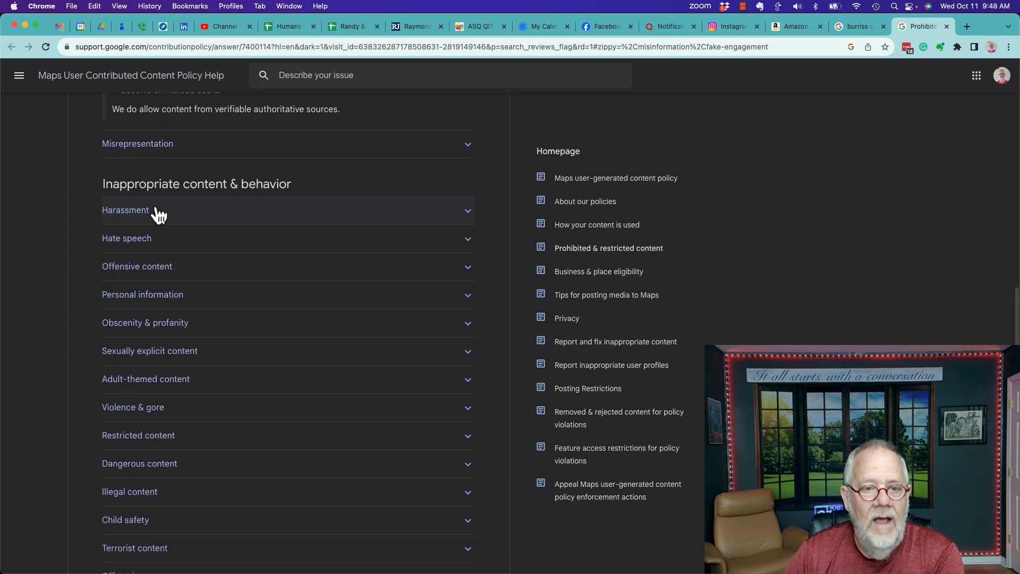
mouse_move(229, 177)
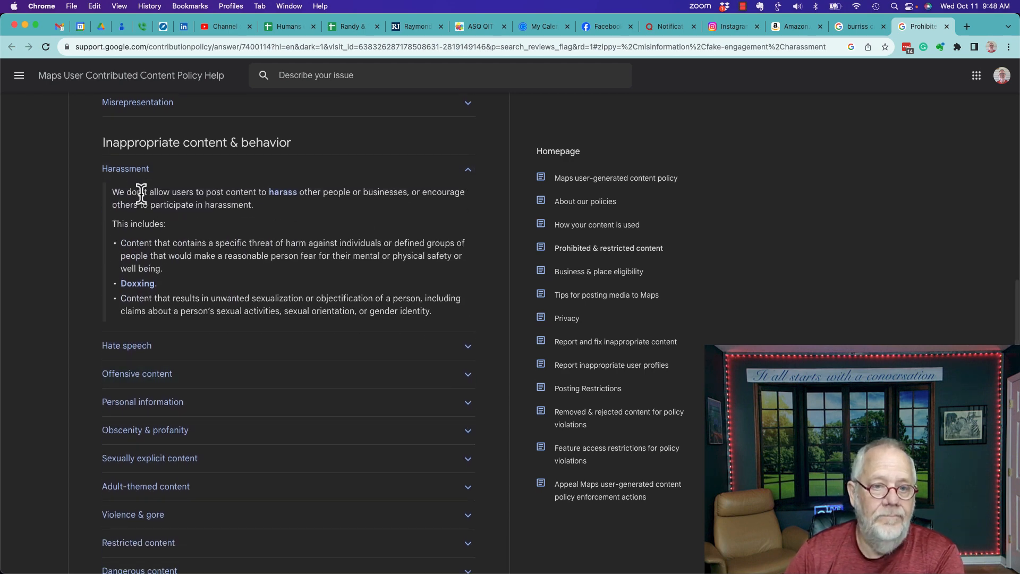
mouse_move(135, 237)
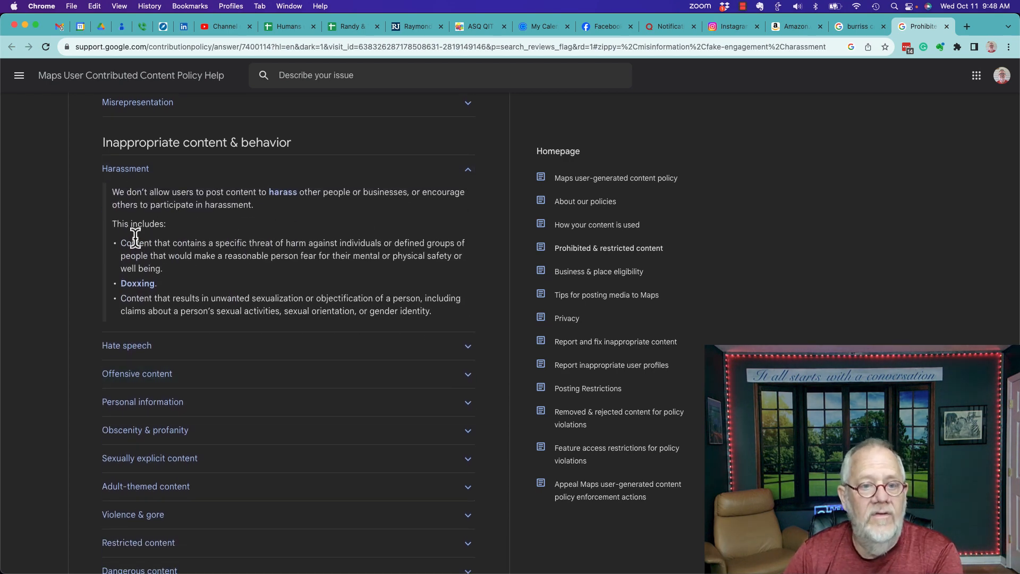
mouse_move(351, 290)
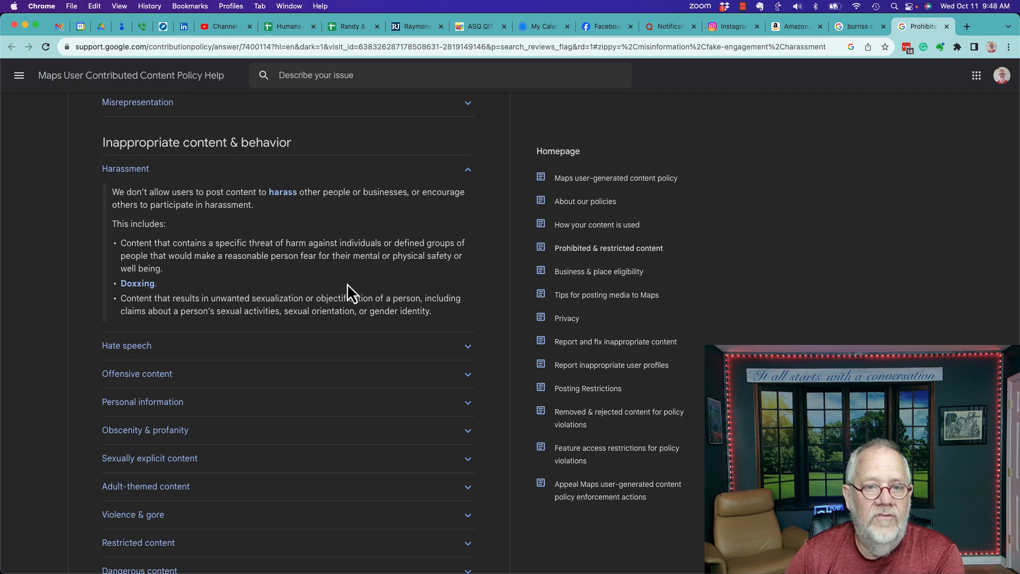
mouse_move(339, 299)
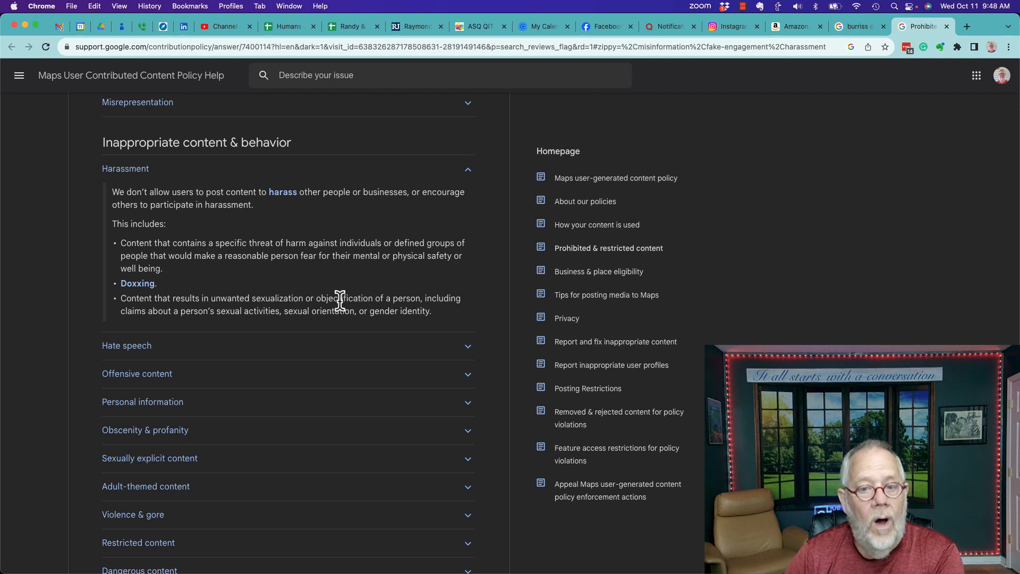
mouse_move(306, 298)
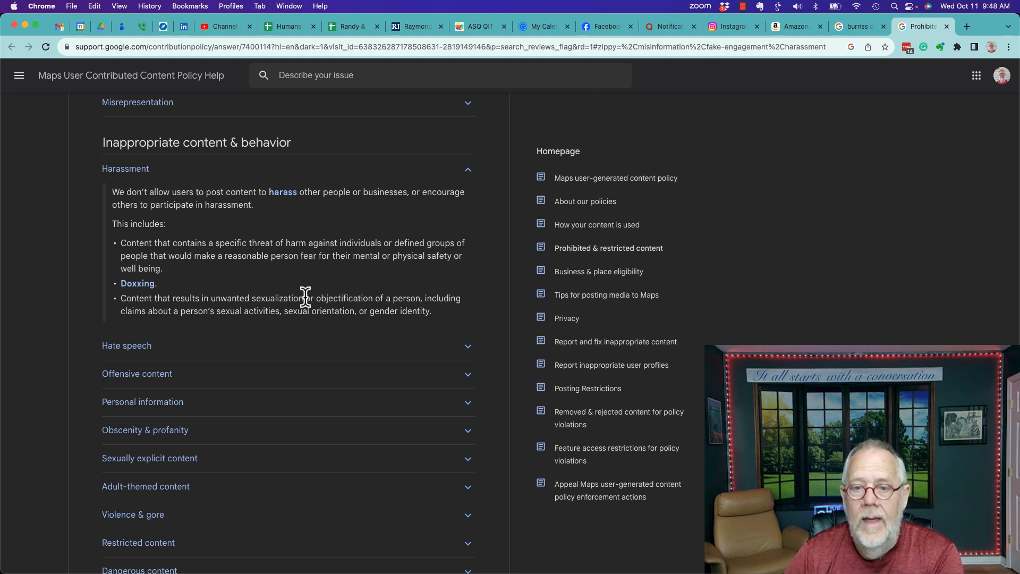
mouse_move(361, 300)
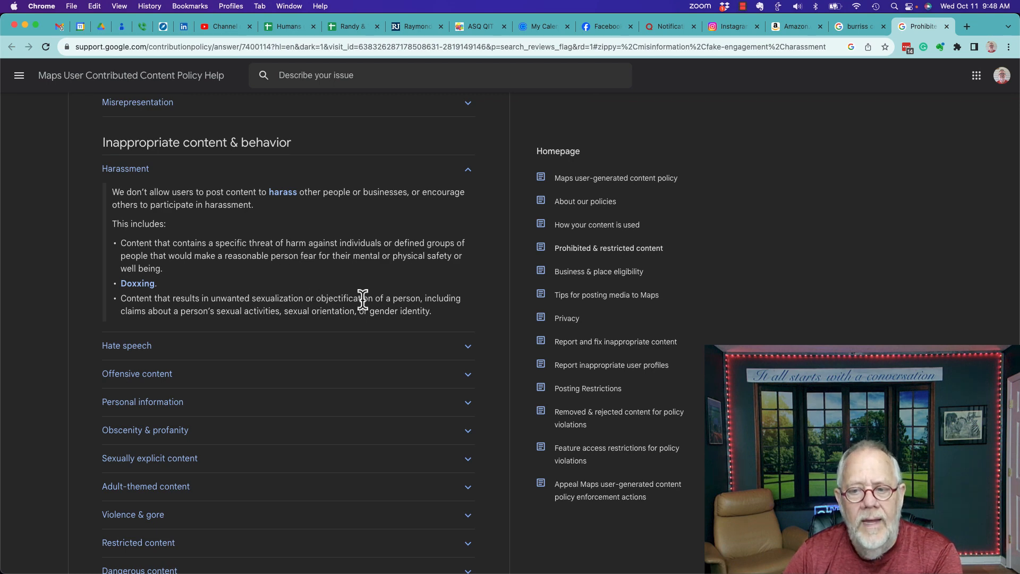
scroll("down", 3)
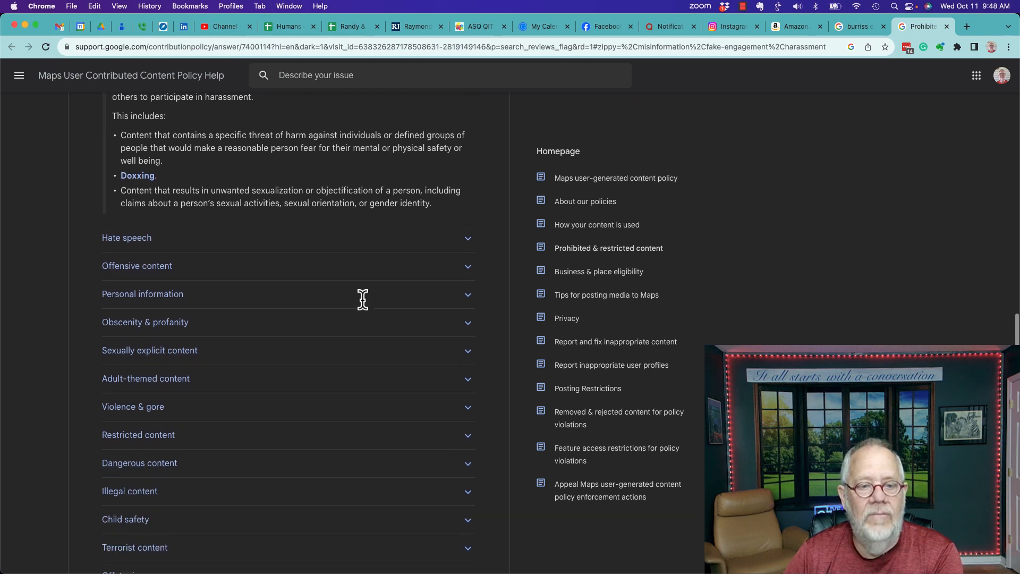
scroll("down", 3)
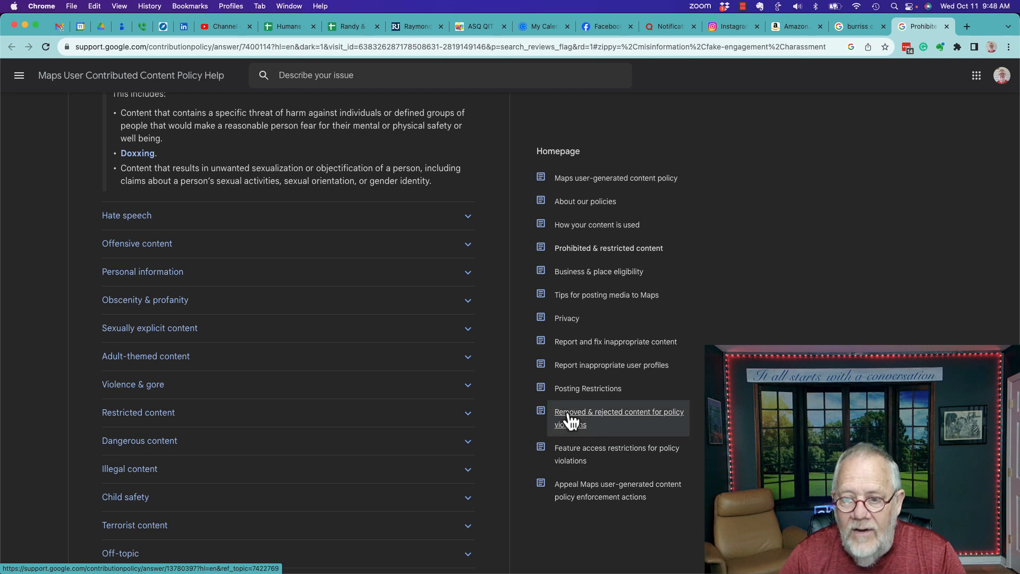
- View the 'Removed & rejected content' article, then return to the Burriss Consulting reviews
left_click(618, 411)
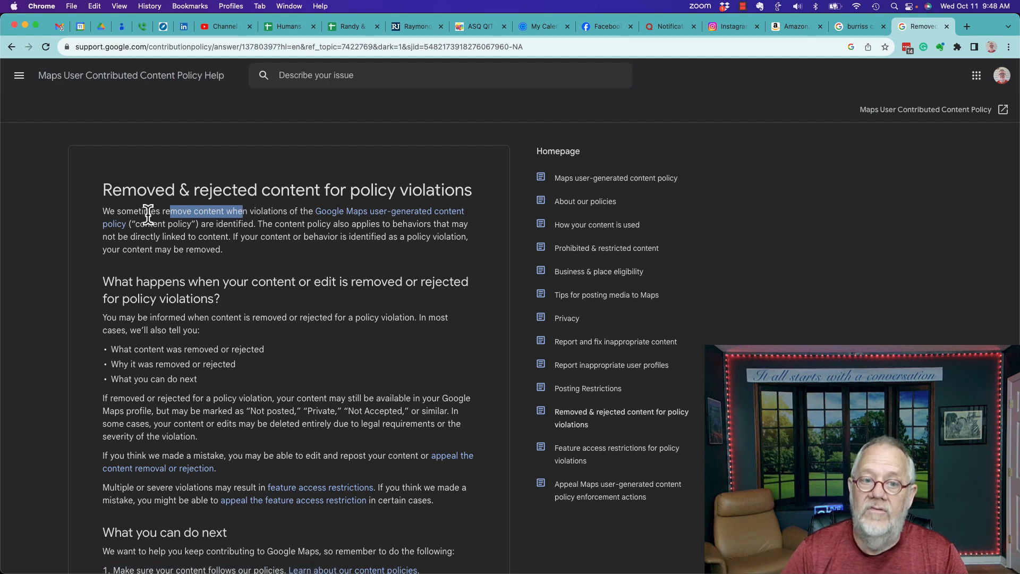
mouse_move(329, 272)
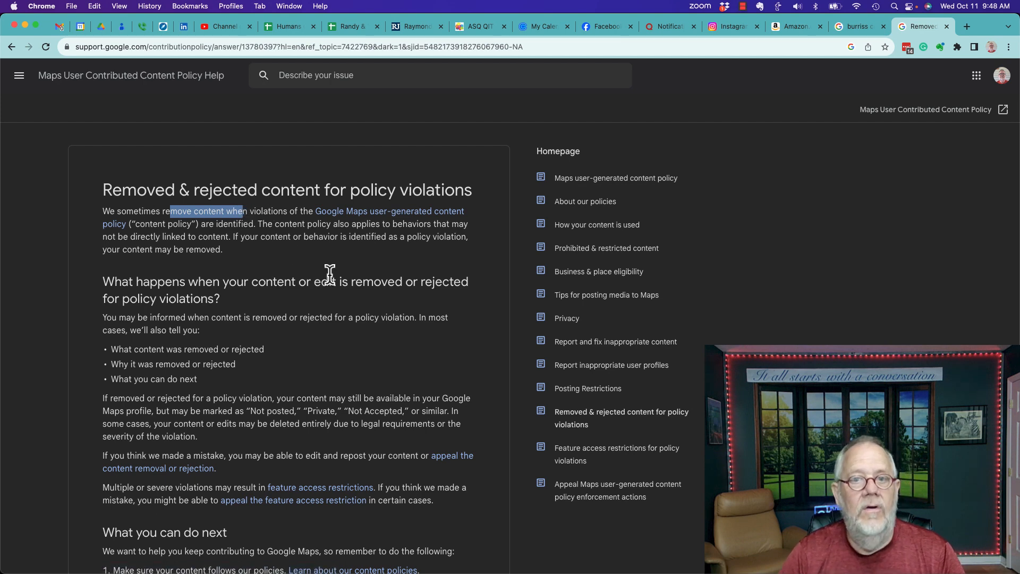
left_click(858, 26)
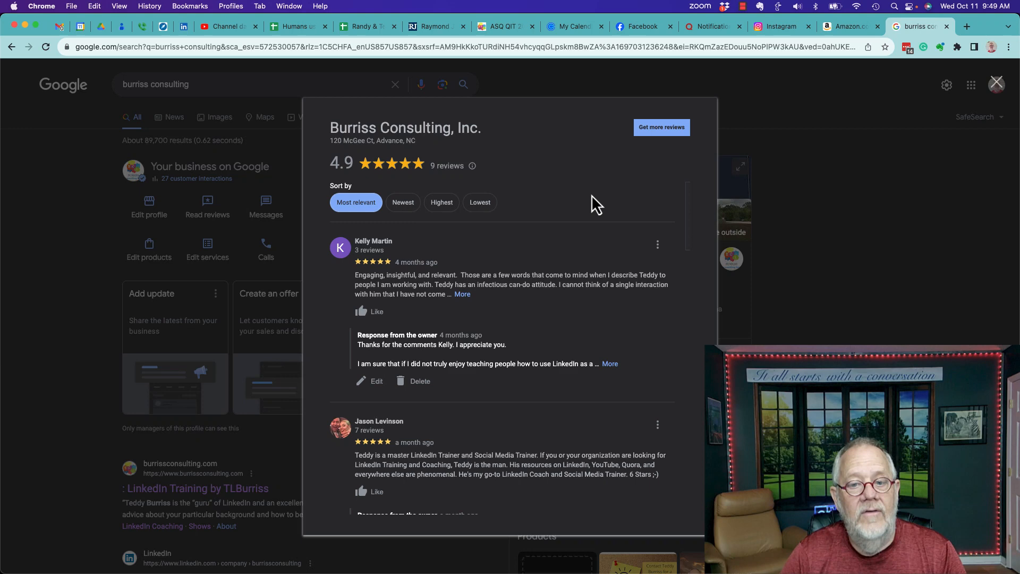
mouse_move(657, 252)
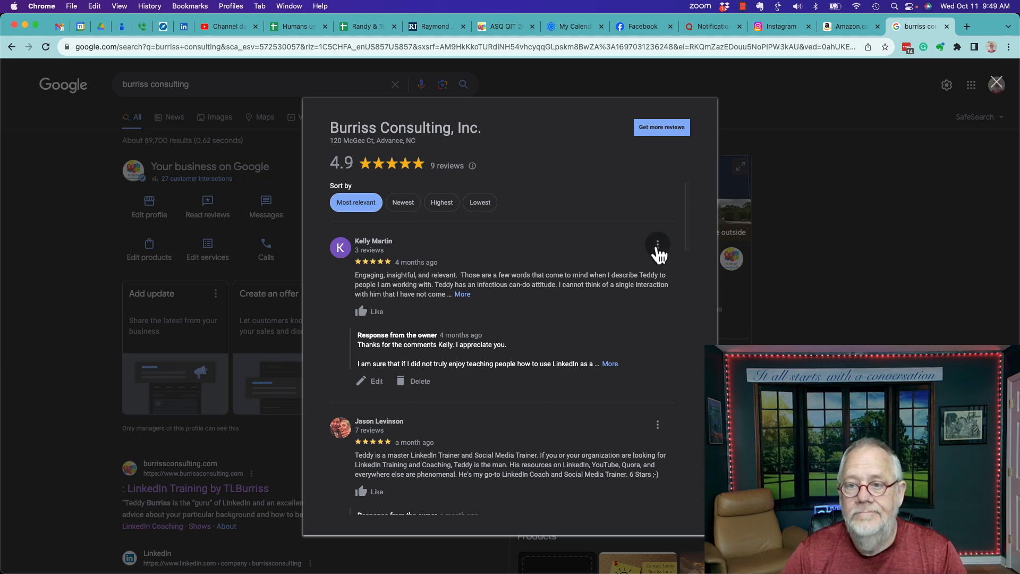
- Show the first review's Share and Report options, then scroll to an older three-star review
left_click(657, 243)
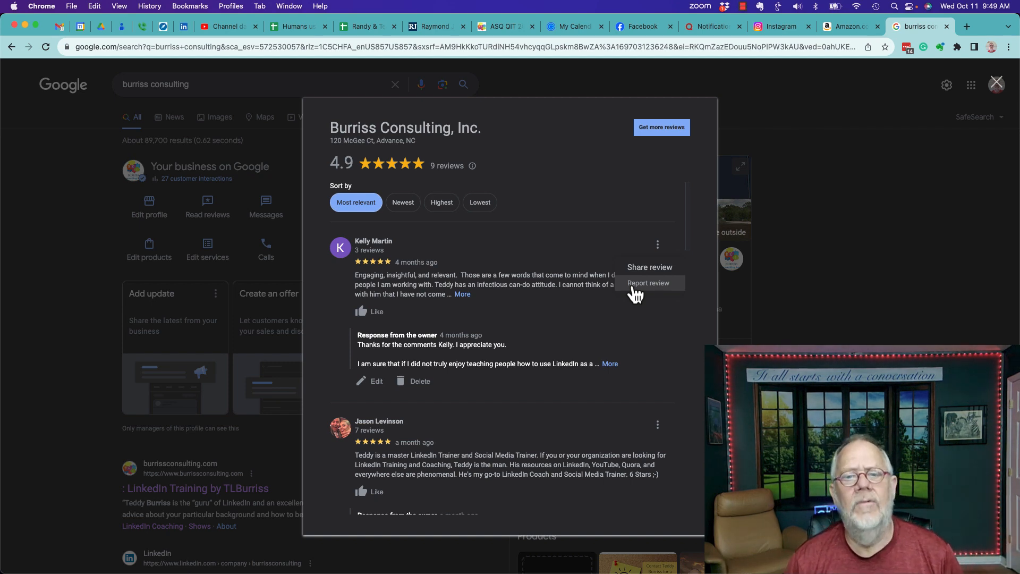
scroll("down", 3)
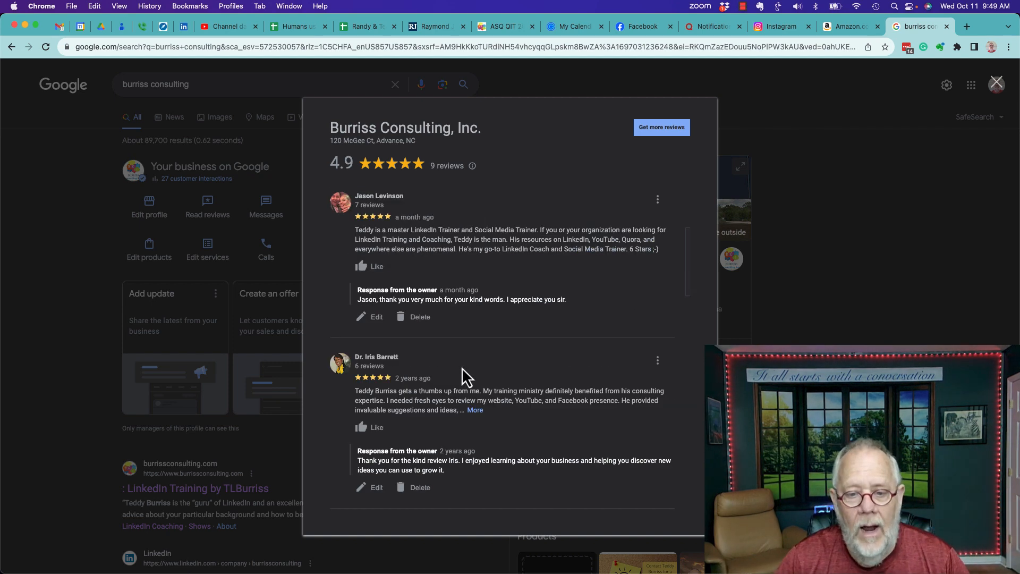
scroll("down", 3)
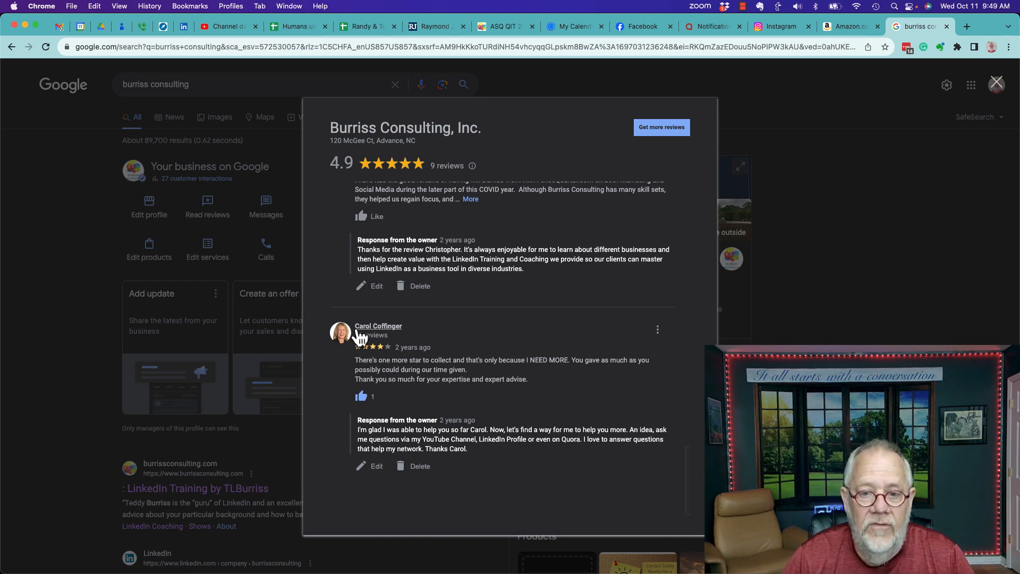
mouse_move(387, 360)
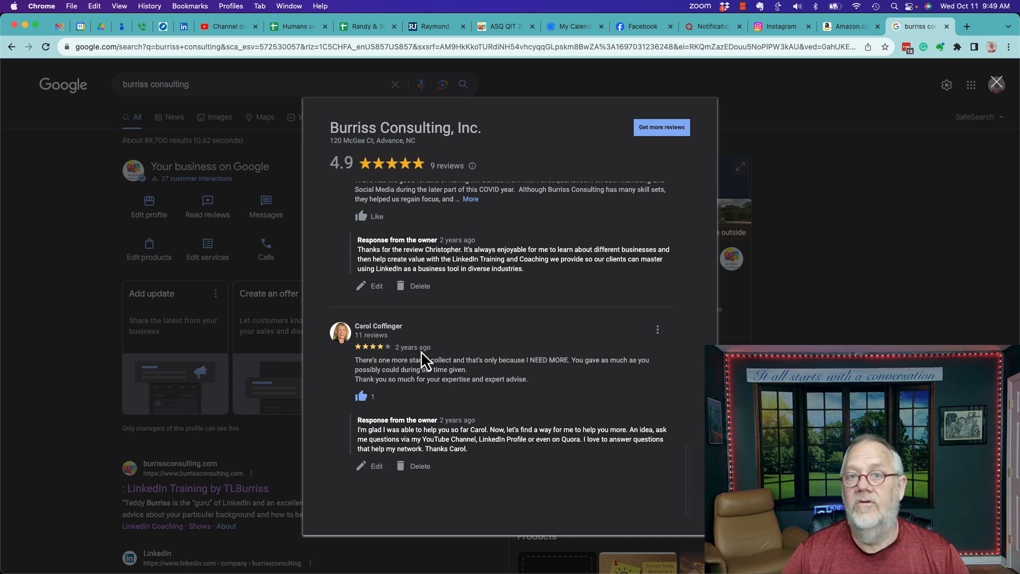
mouse_move(403, 452)
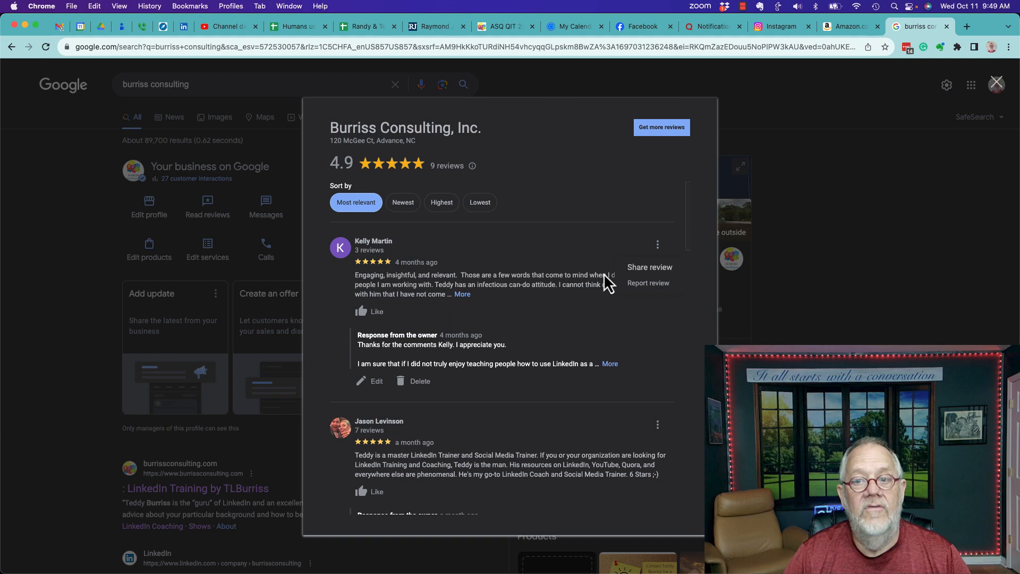
mouse_move(670, 132)
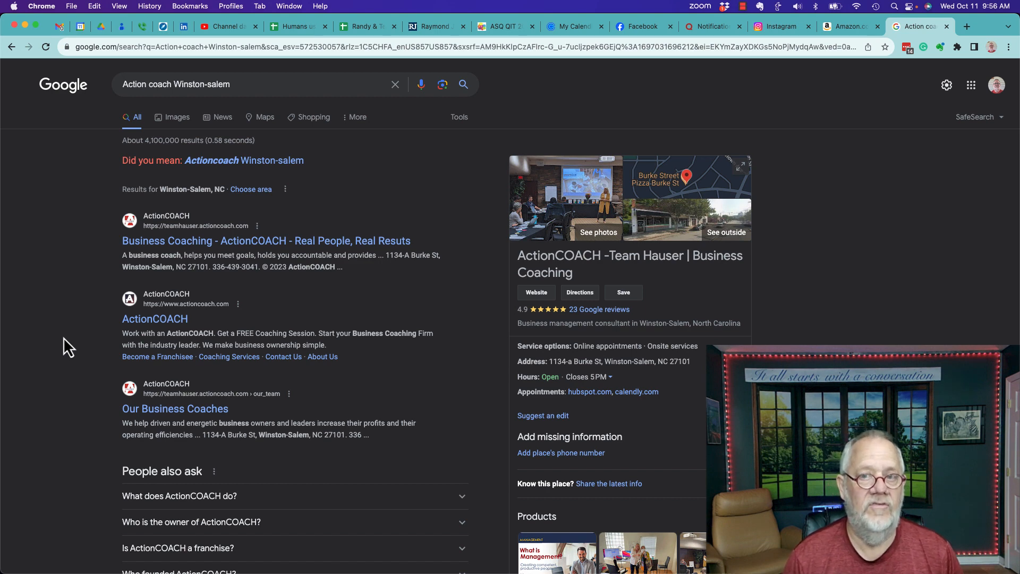
mouse_move(181, 84)
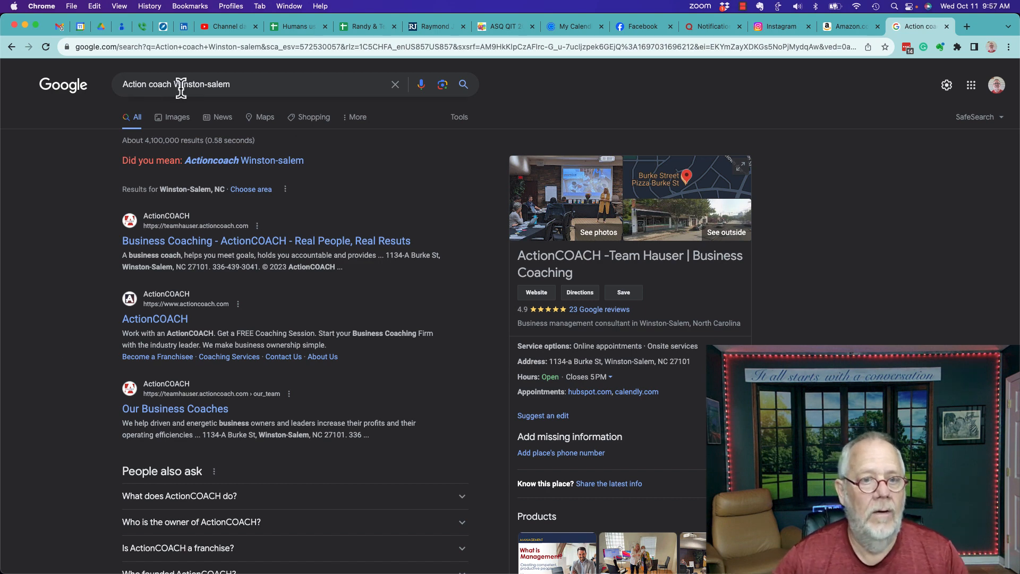
mouse_move(690, 258)
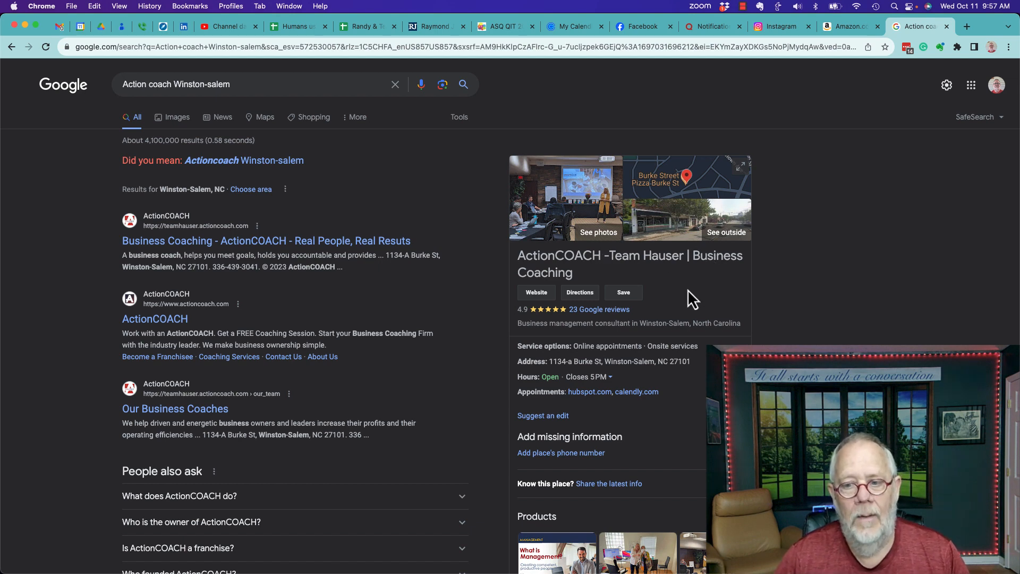
mouse_move(598, 309)
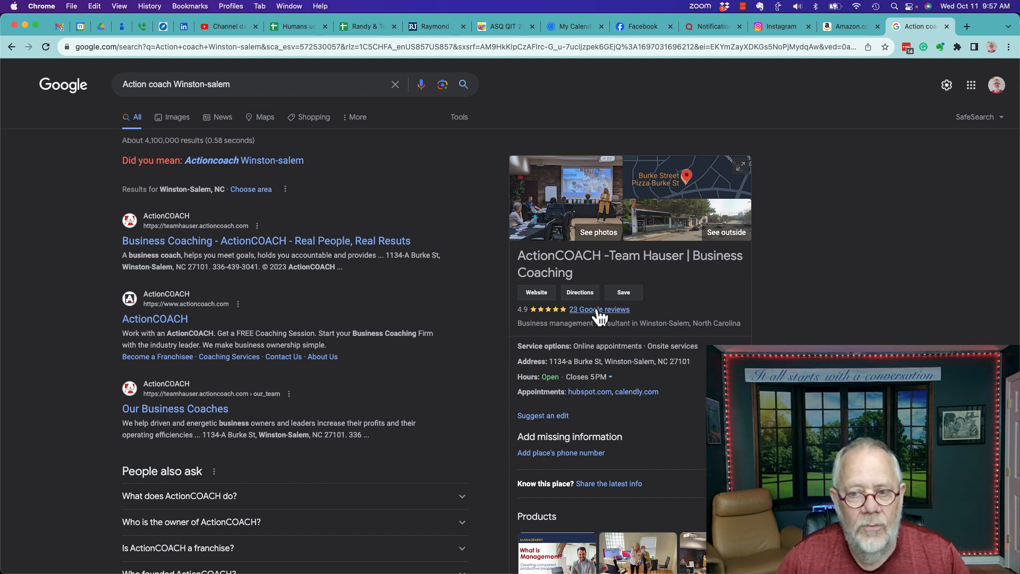
- Open ActionCOACH -Team Hauser's 23 Google reviews, rated 4.9
left_click(597, 309)
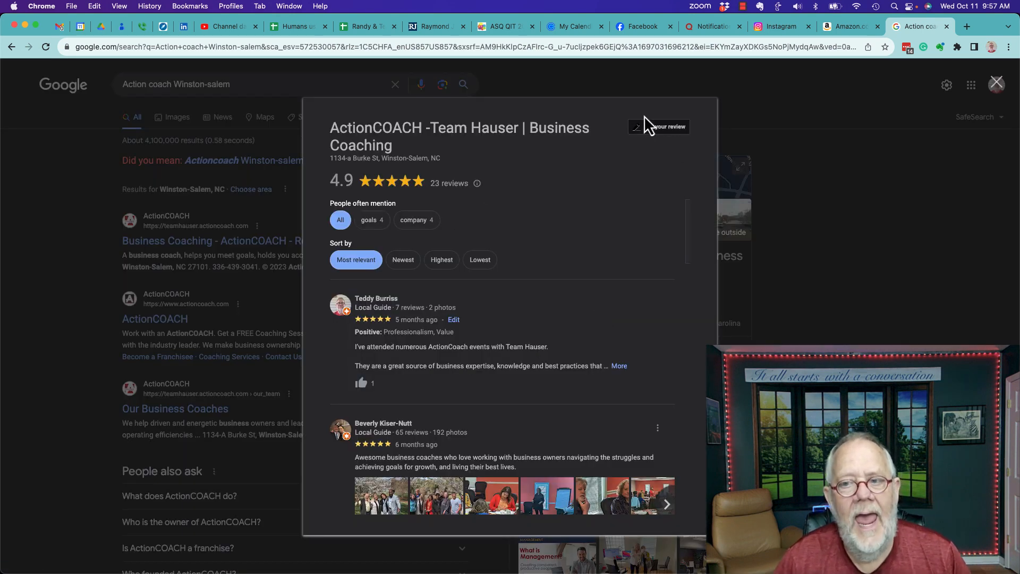
- Add 'ActionCoach' to the end of my five-star review and post it
left_click(658, 127)
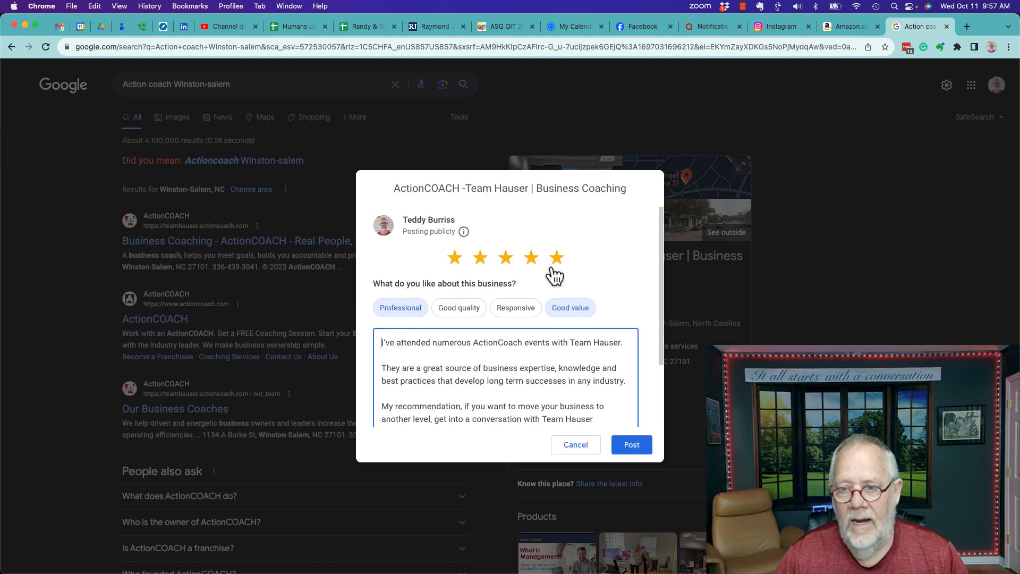
type("ActionCoach")
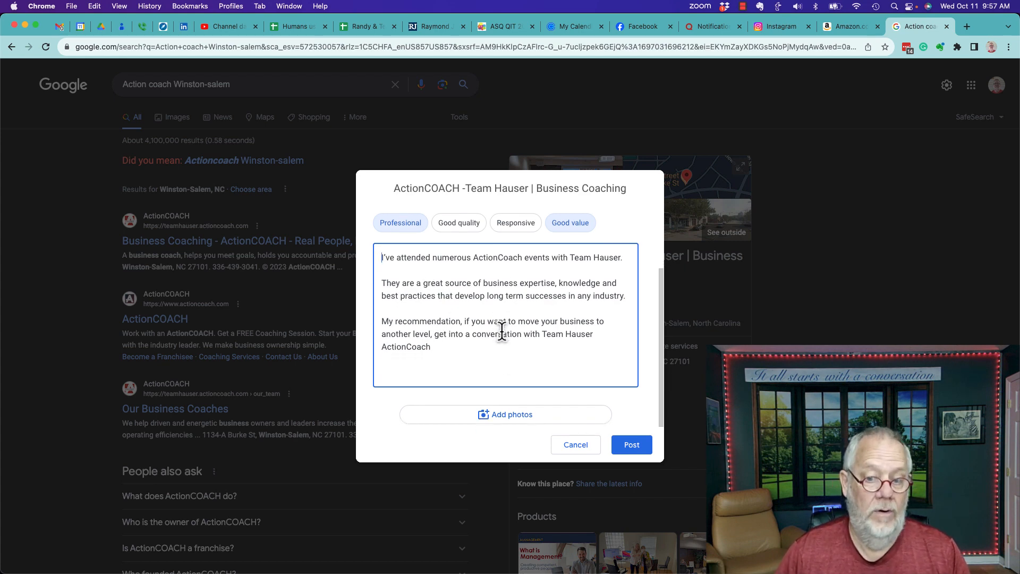
left_click(630, 444)
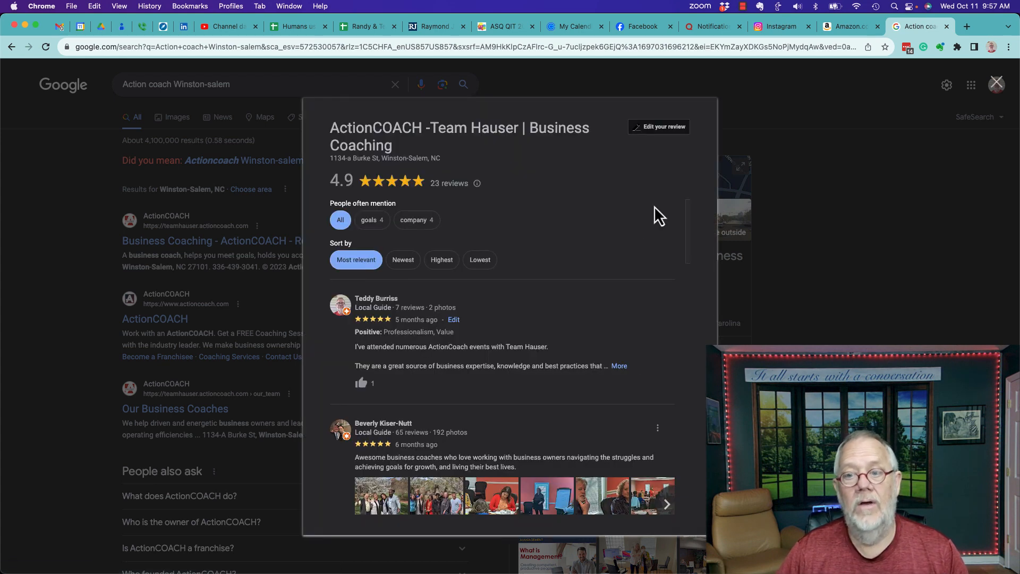
mouse_move(672, 152)
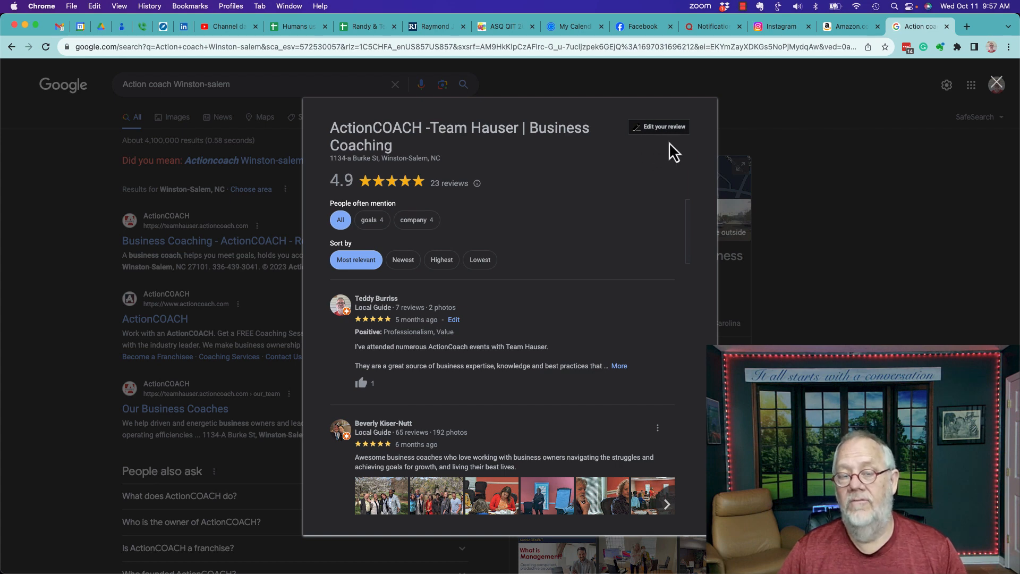